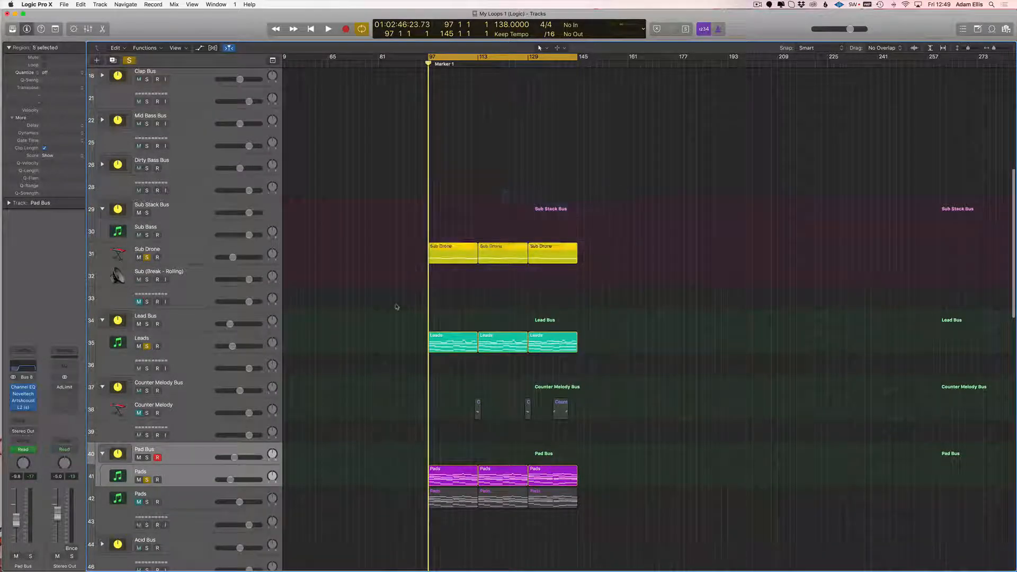
scroll(down, 3)
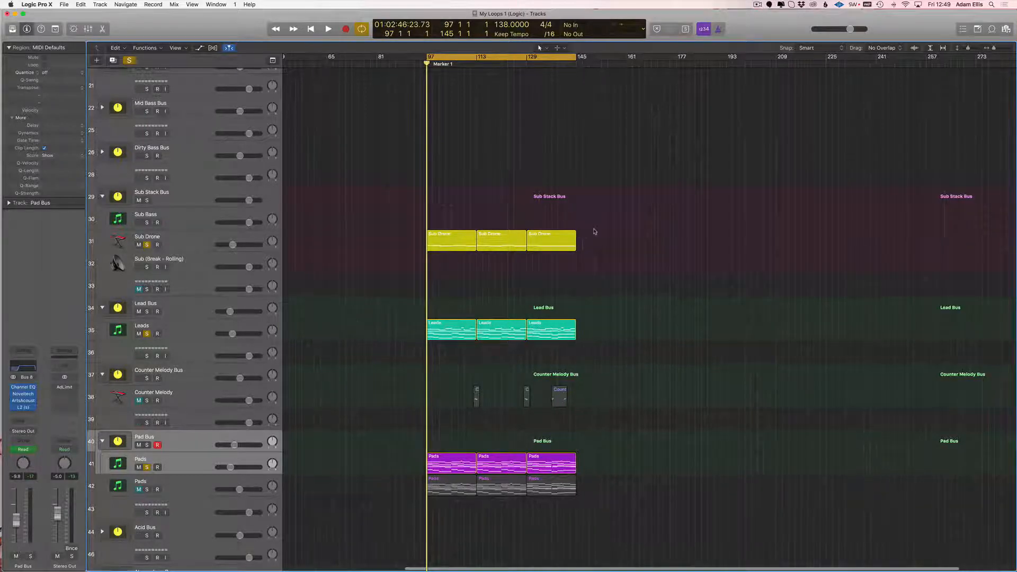
scroll(down, 3)
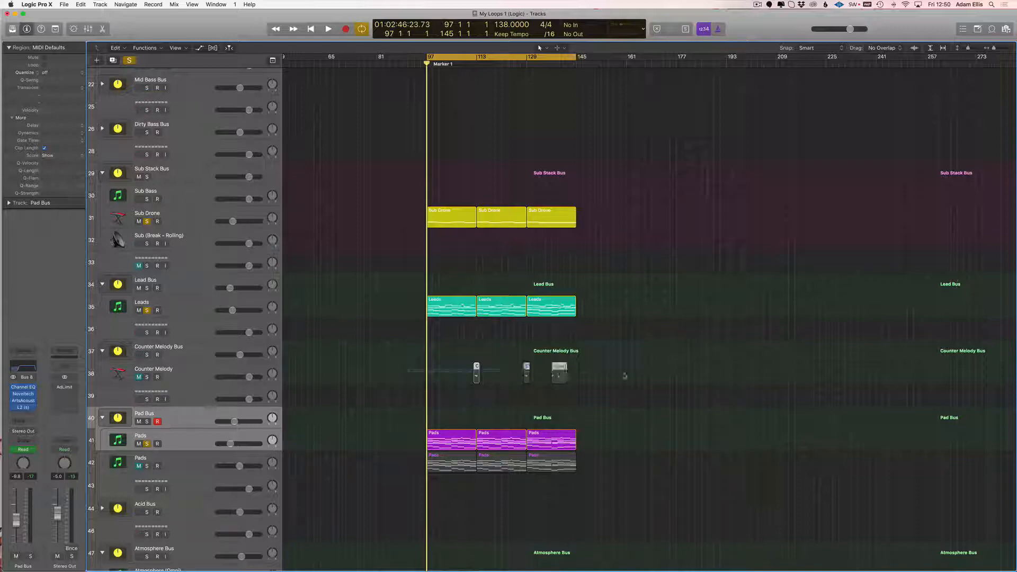
scroll(down, 3)
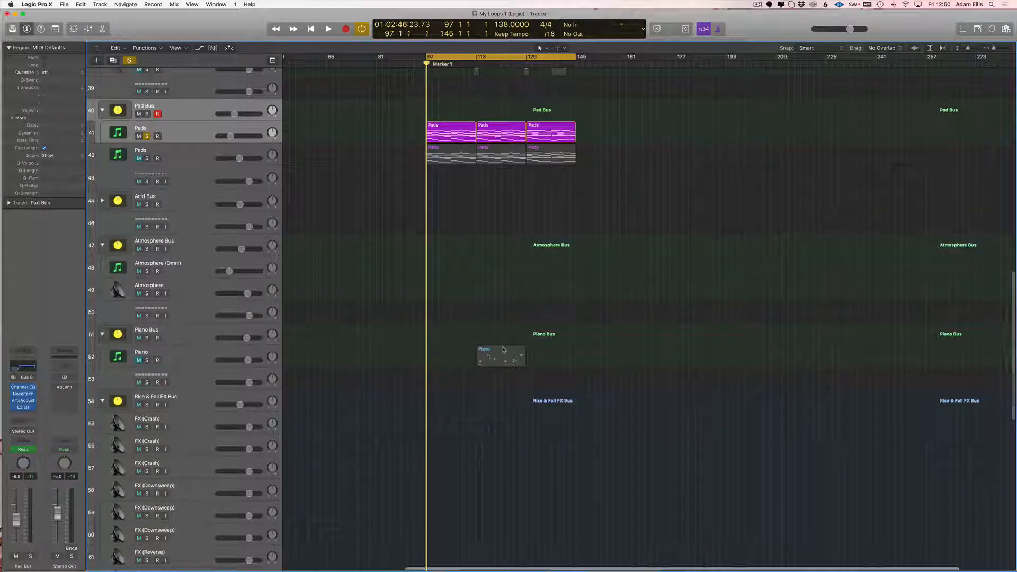
scroll(down, 3)
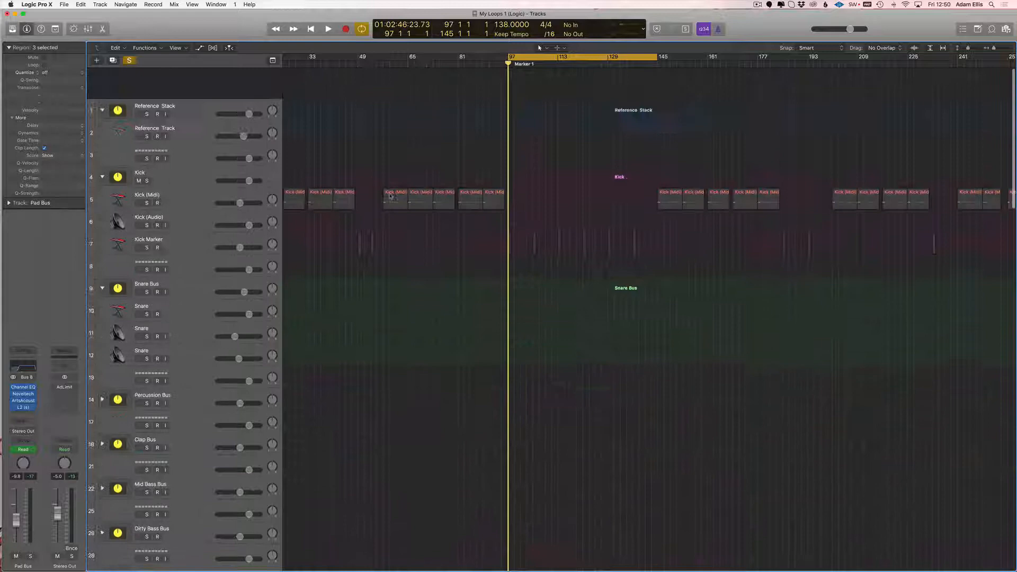
scroll(down, 3)
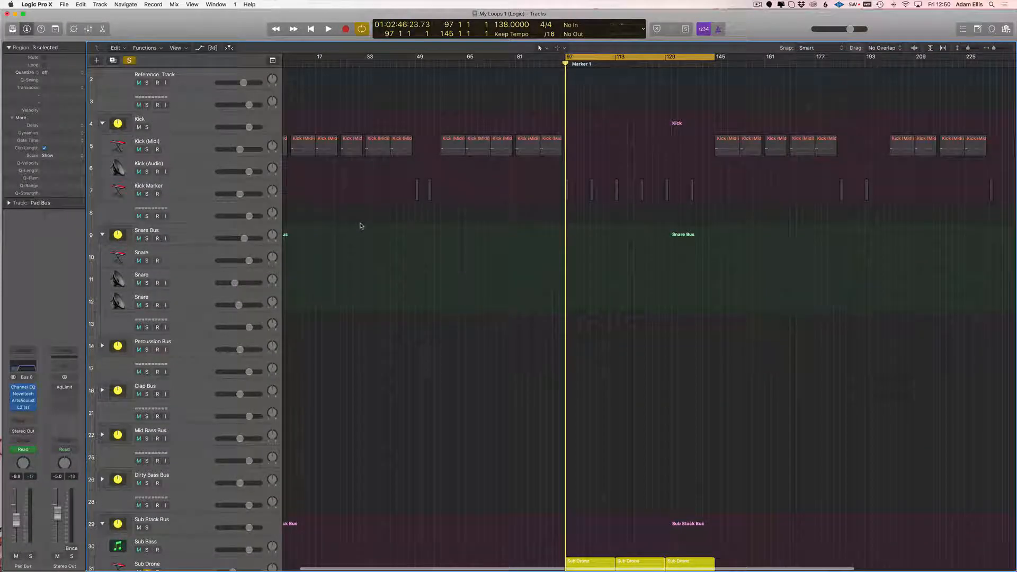
scroll(down, 3)
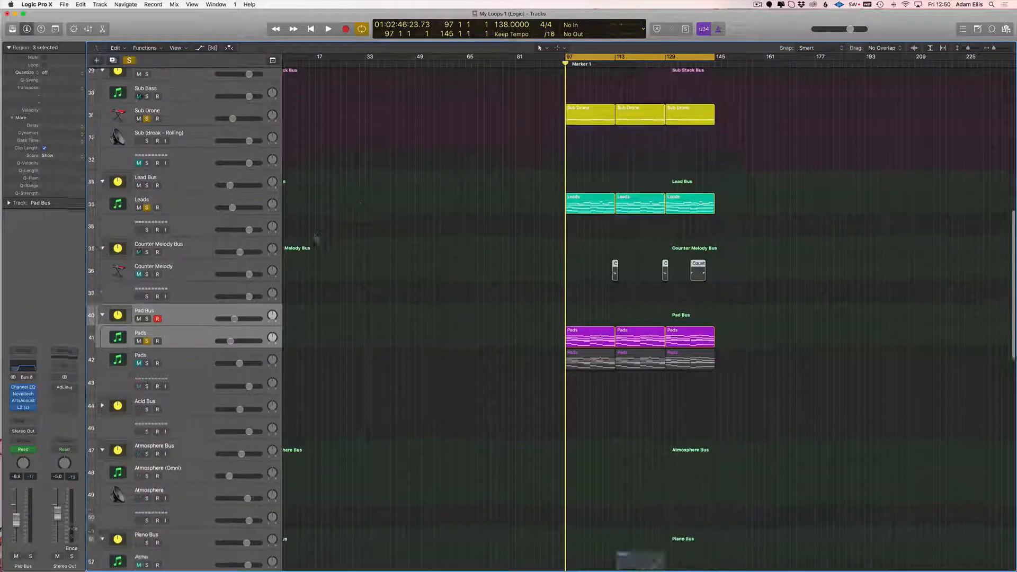
scroll(down, 3)
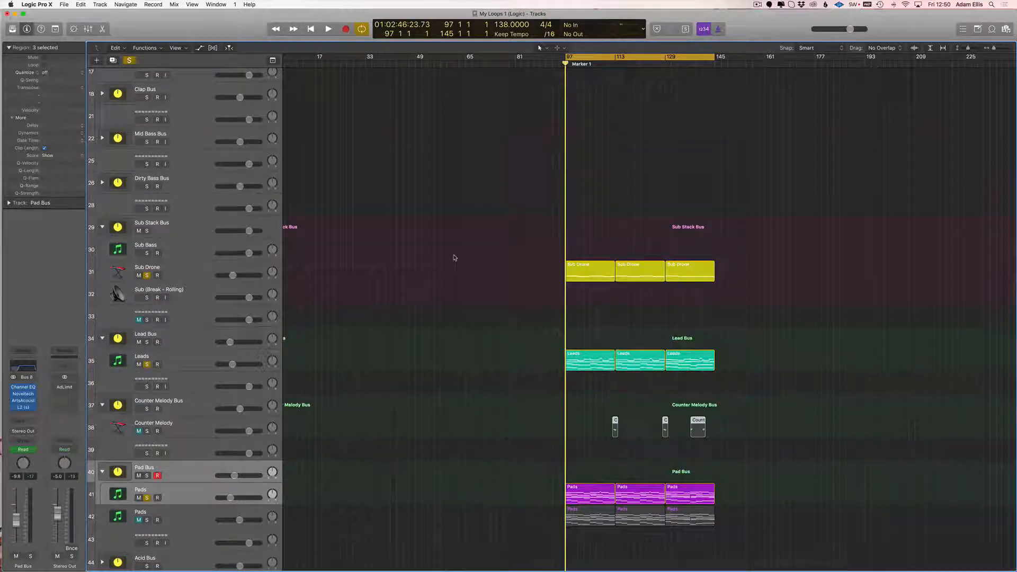
scroll(down, 3)
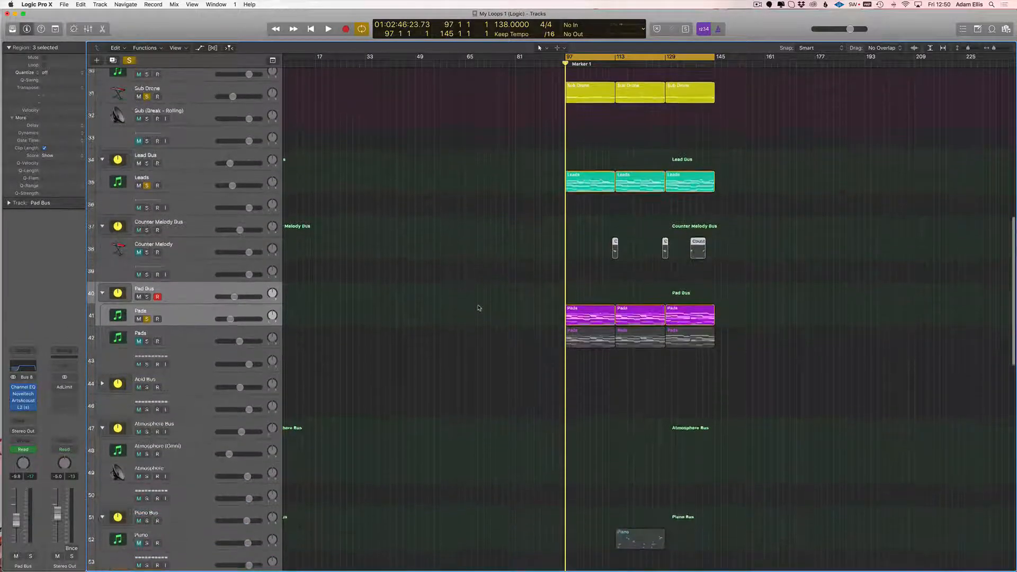
scroll(down, 3)
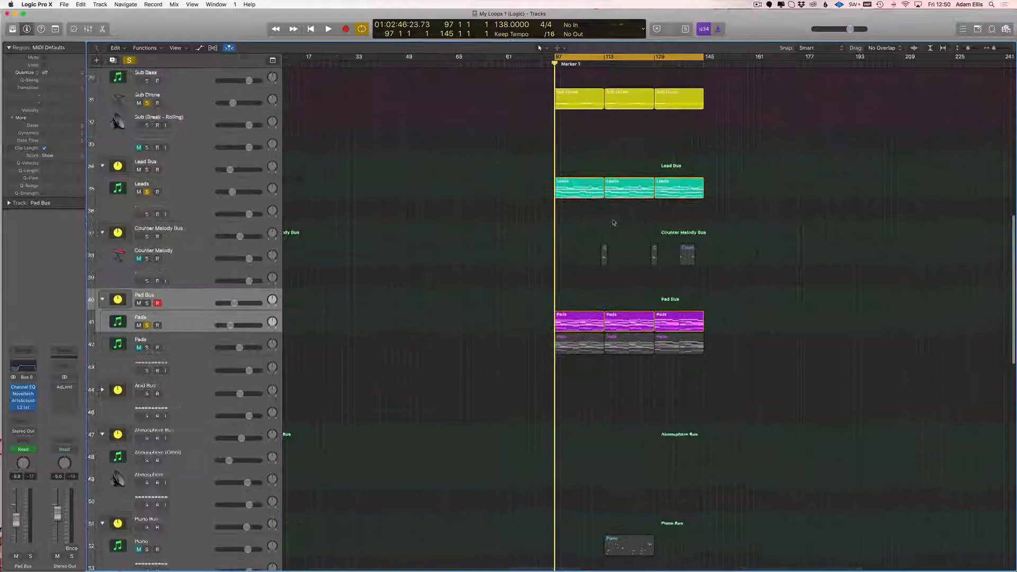
scroll(down, 3)
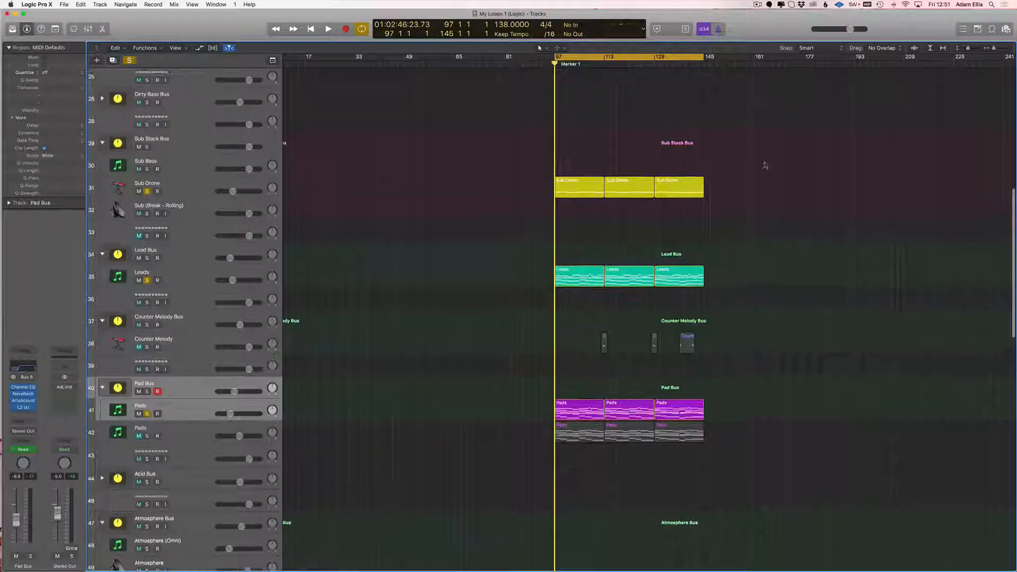
scroll(down, 3)
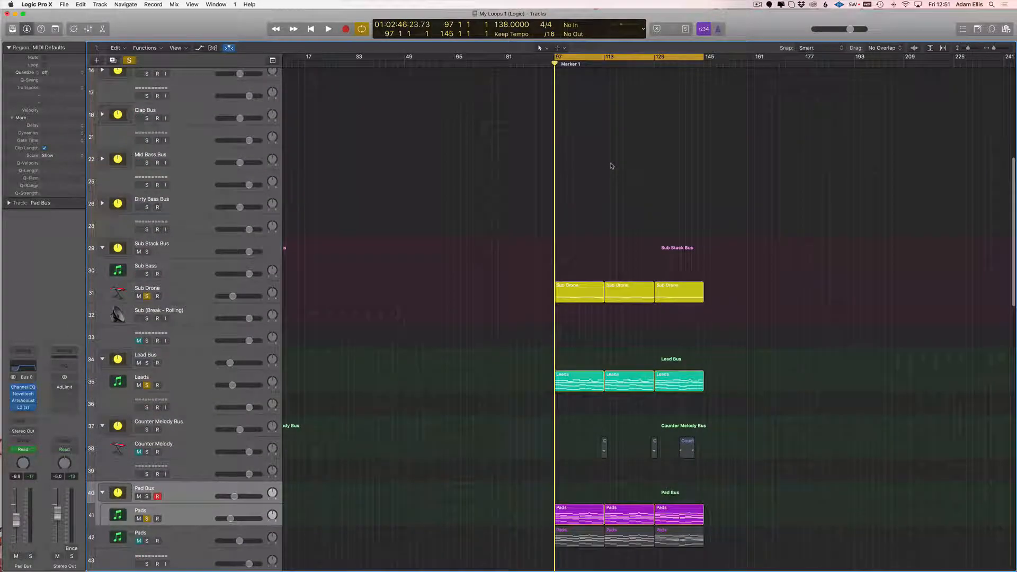
scroll(down, 3)
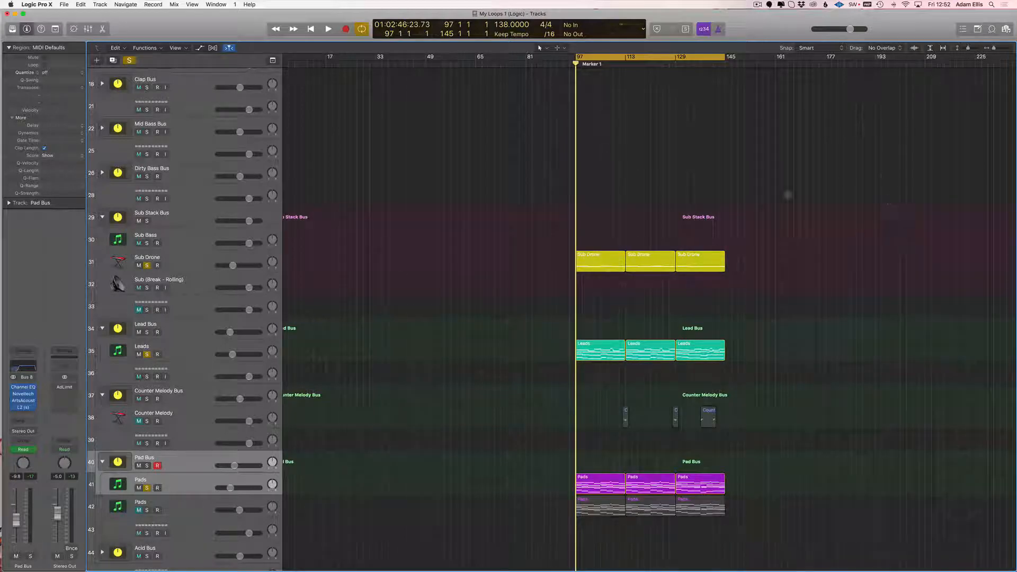
scroll(down, 3)
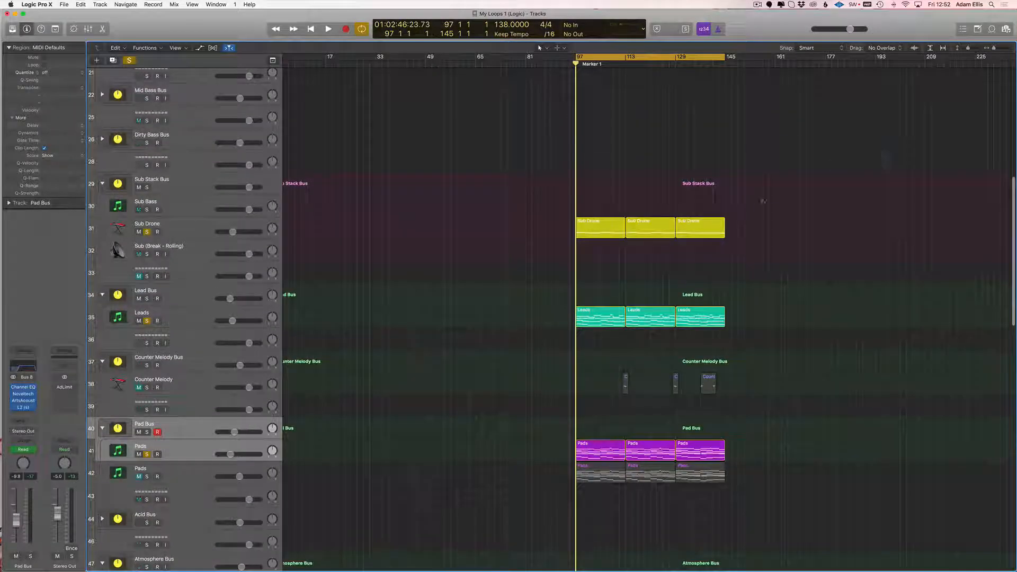